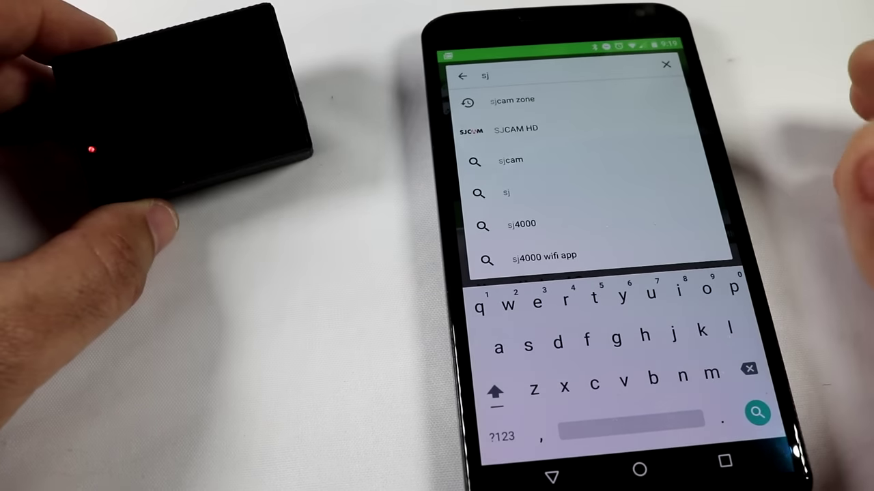
Step: Run the 'sjcam zone' search and open the already-installed SJCAM Zone app page
{"action": "left_click", "coordinate": [512, 99]}
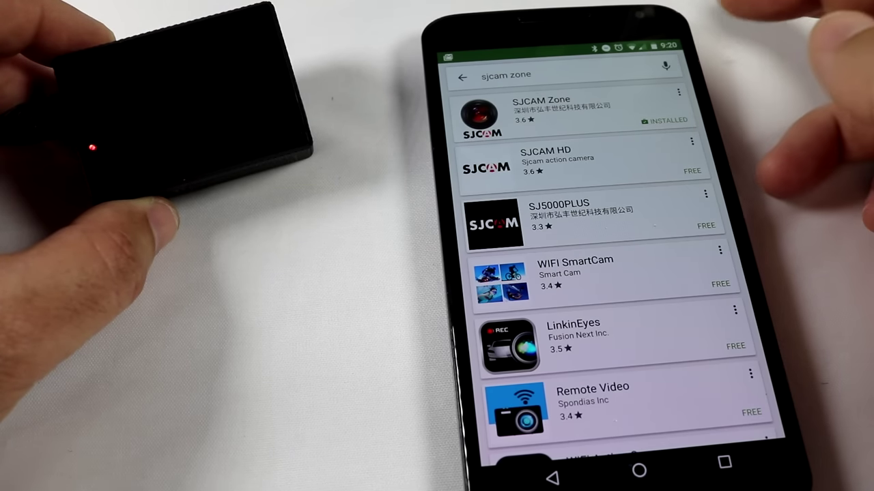
{"action": "left_click", "coordinate": [560, 112]}
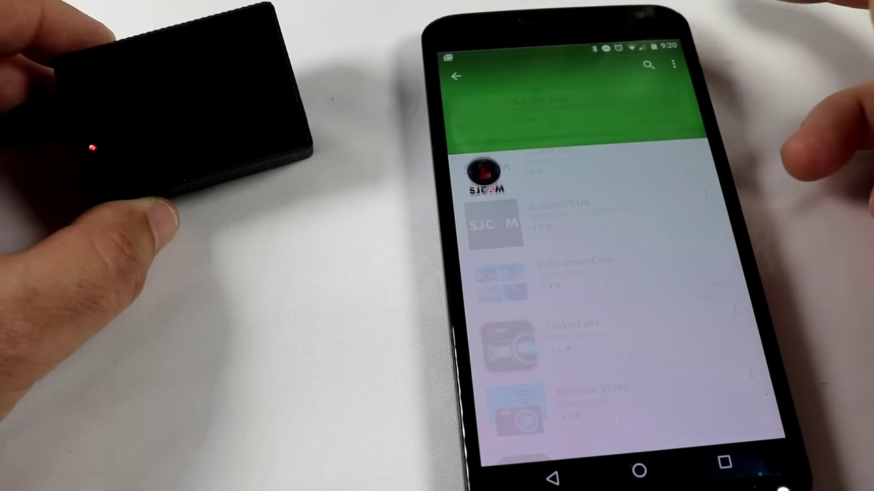